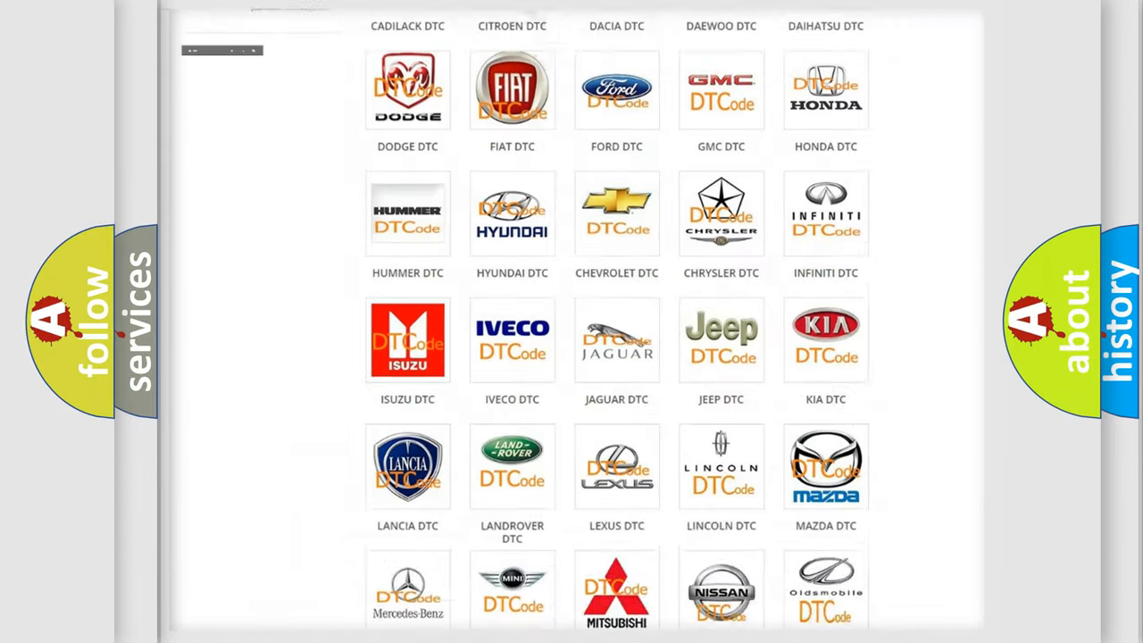
Pick the Jeep logo from the DTC category grid and scroll through Jeep trouble codes
scroll("up", 3)
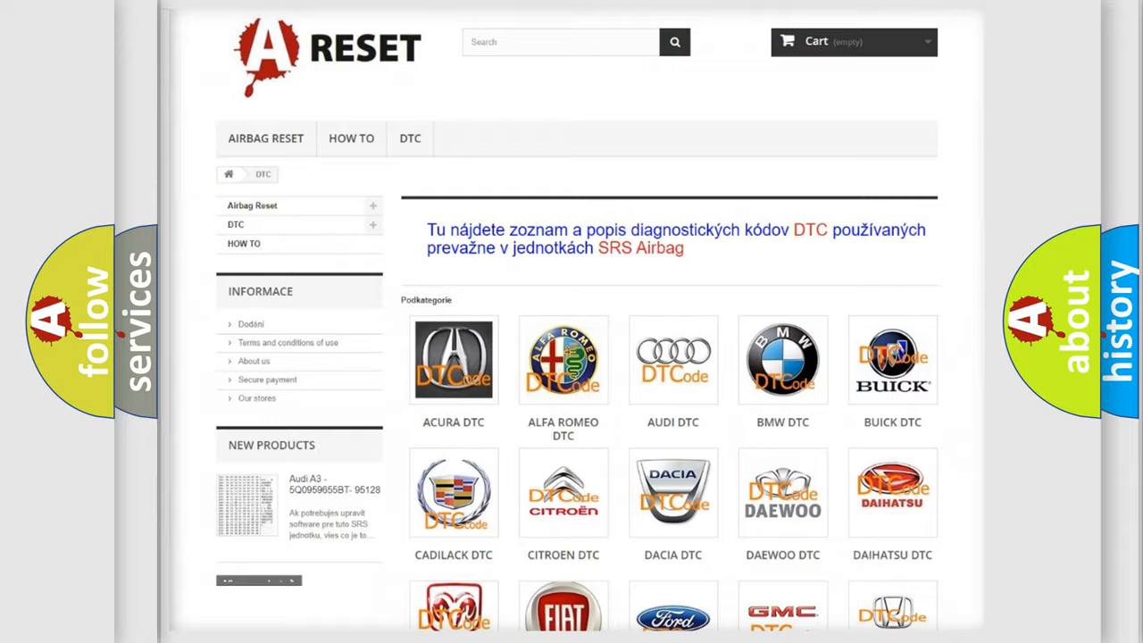
scroll("down", 3)
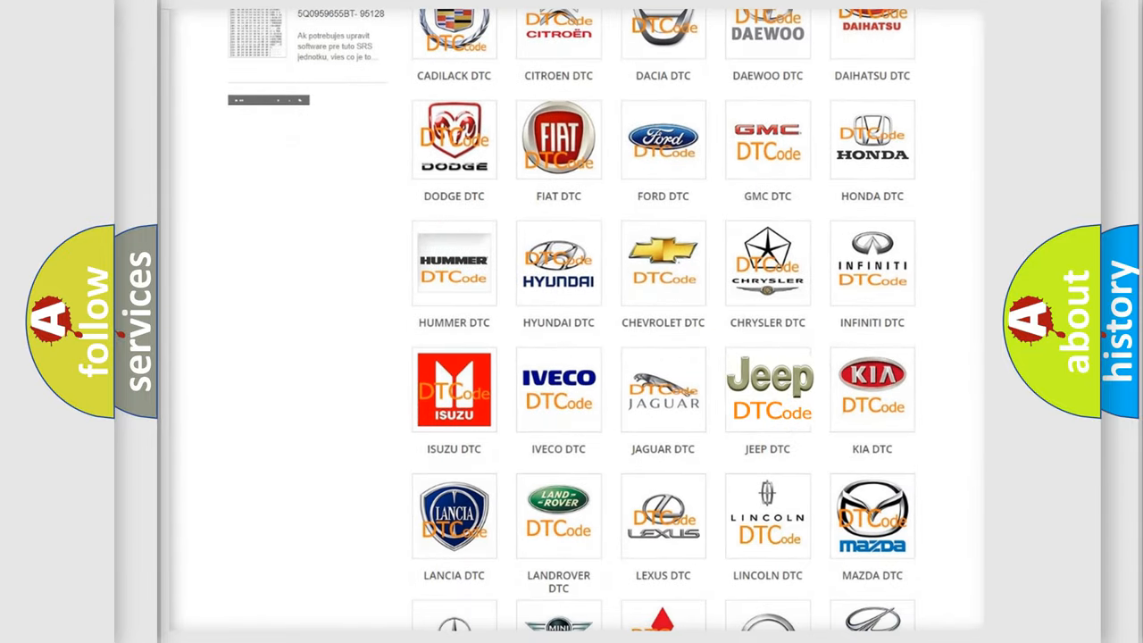
left_click(767, 388)
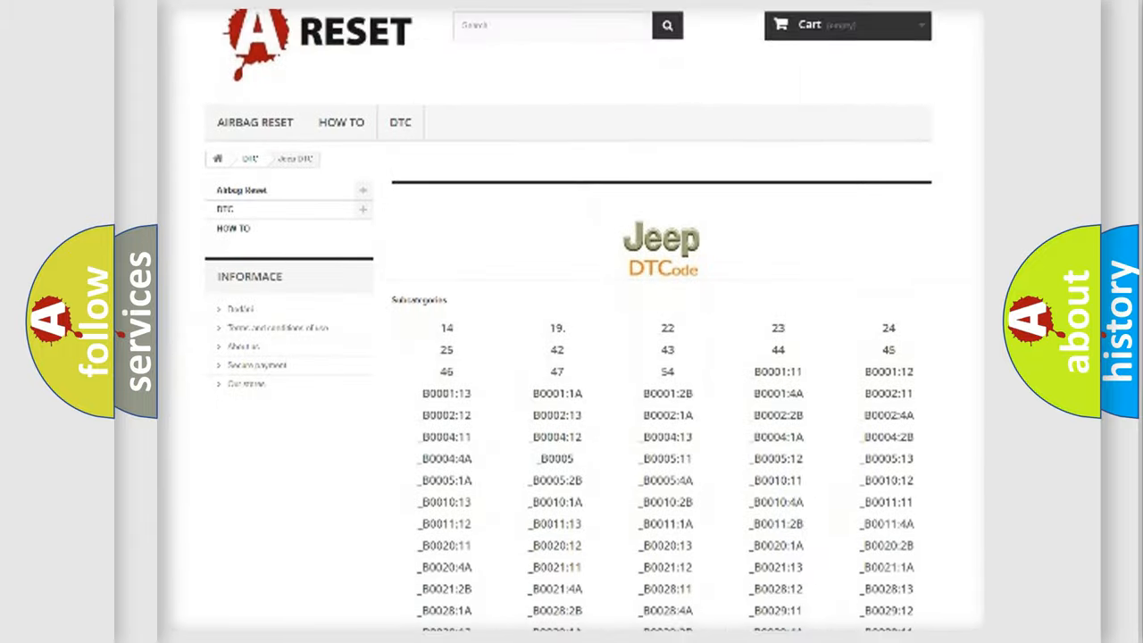
scroll("down", 3)
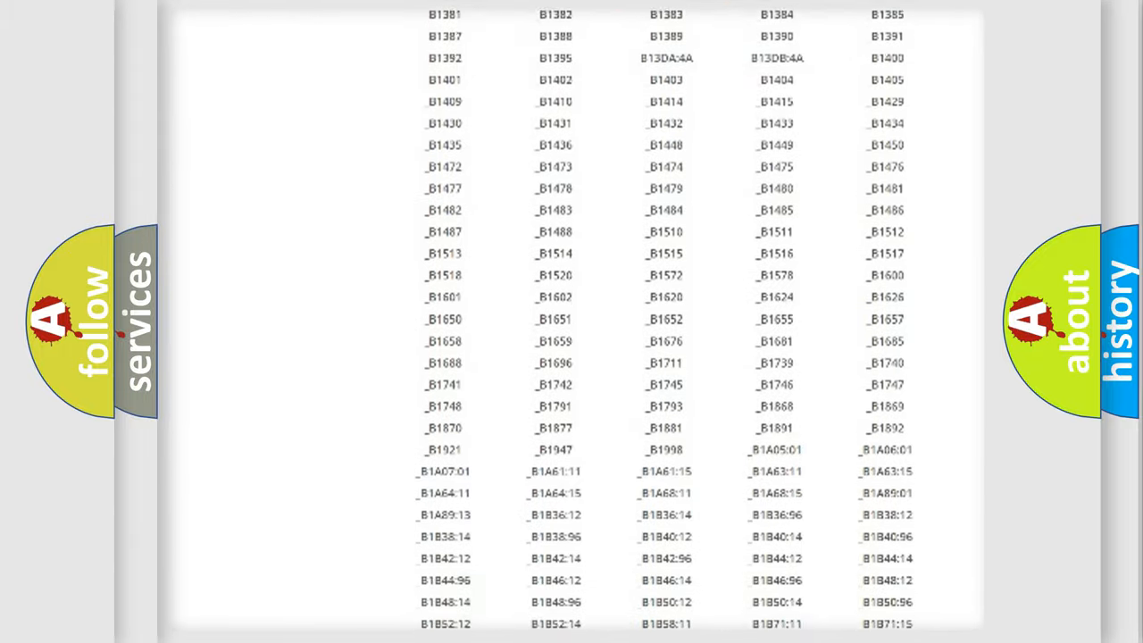
scroll("up", 3)
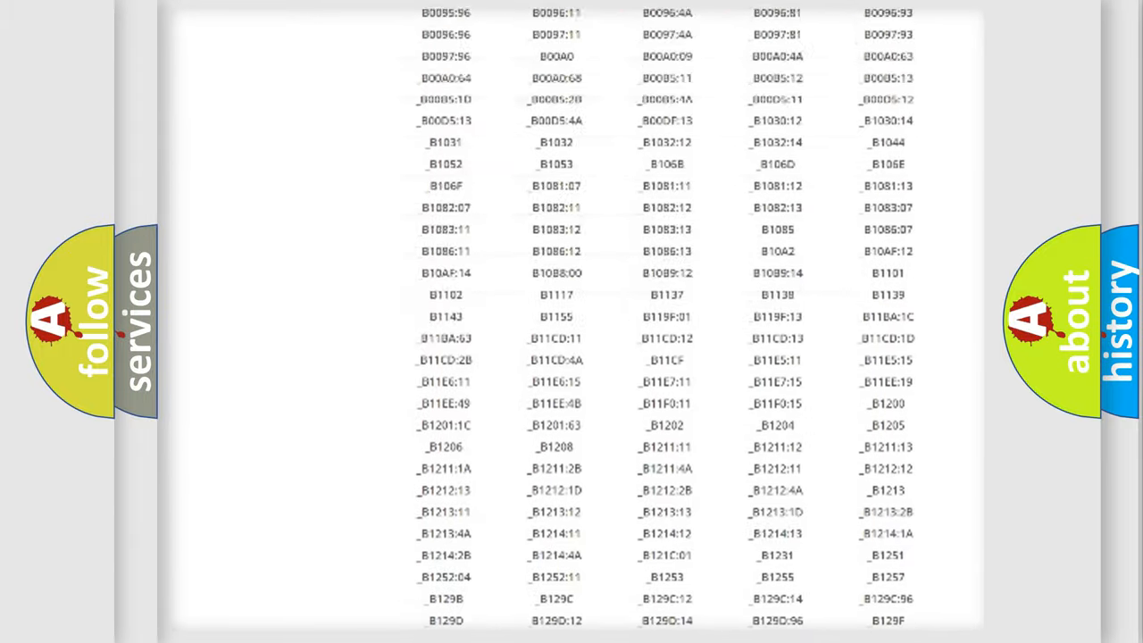